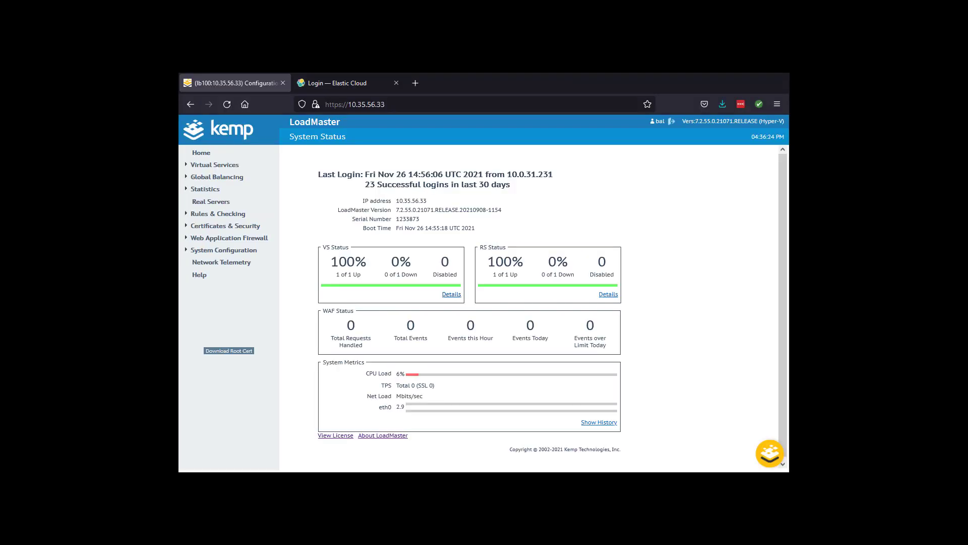
Add 10.35.56.24 as an Informational syslog host with remote port 5140.
left_click(224, 249)
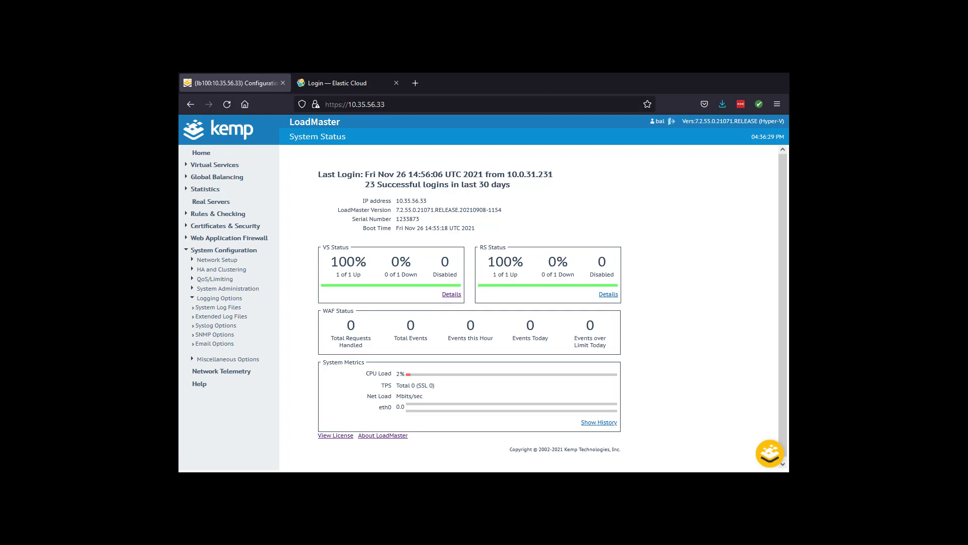
left_click(216, 325)
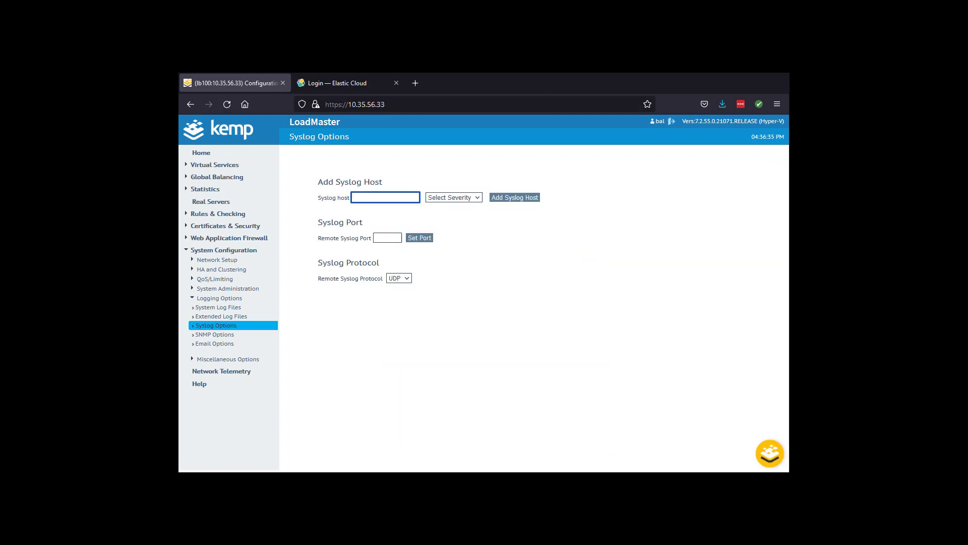
type("10.35.56.24")
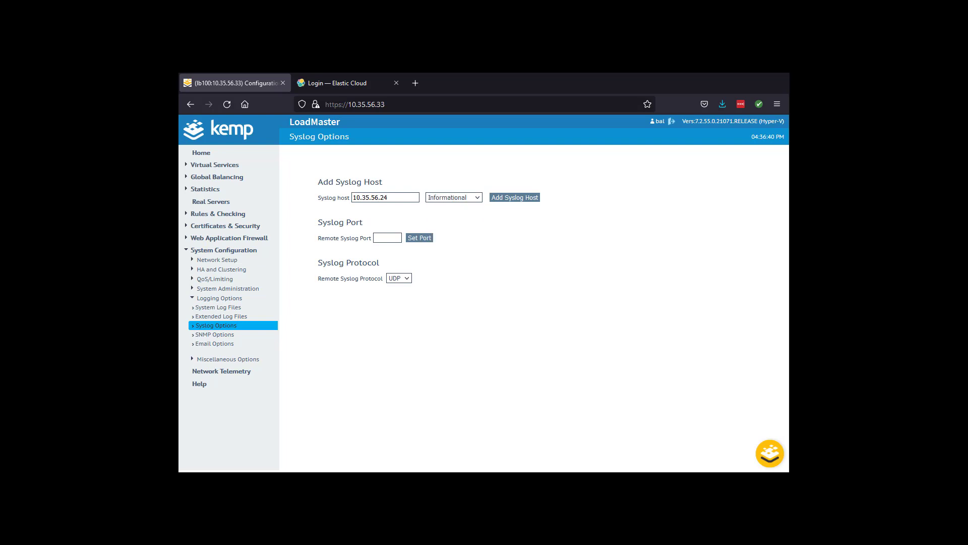
left_click(514, 197)
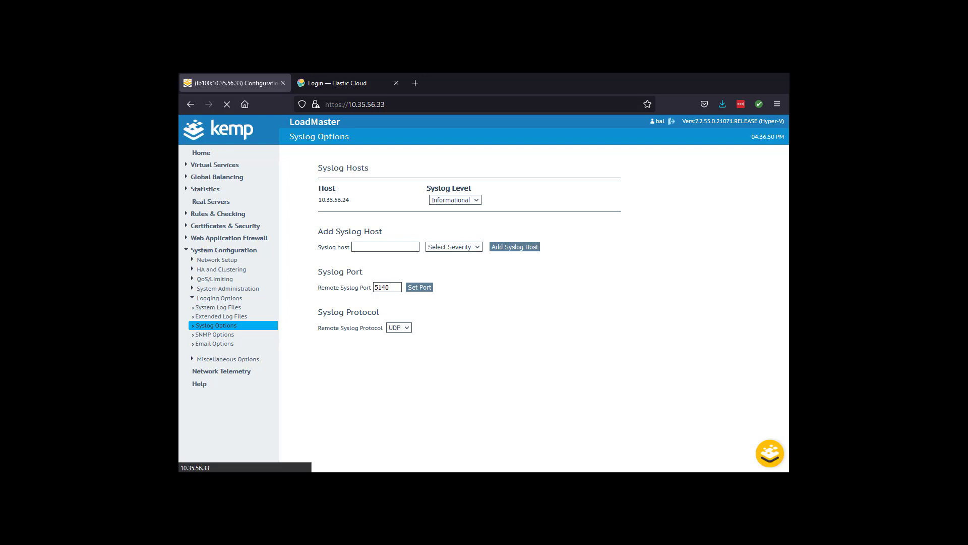
left_click(214, 164)
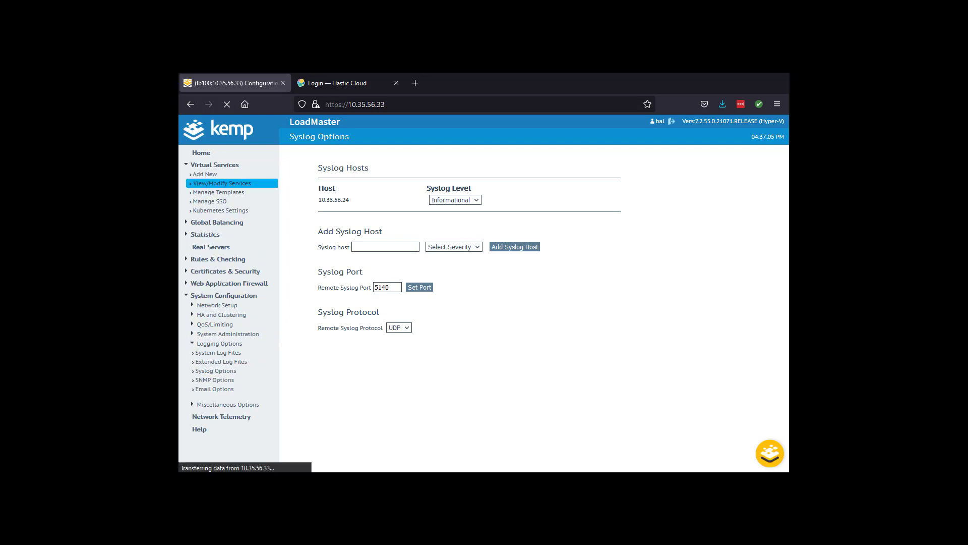
Review the WAF section of virtual service 10.35.56.50:80, OWASP rules with Audit All.
left_click(222, 183)
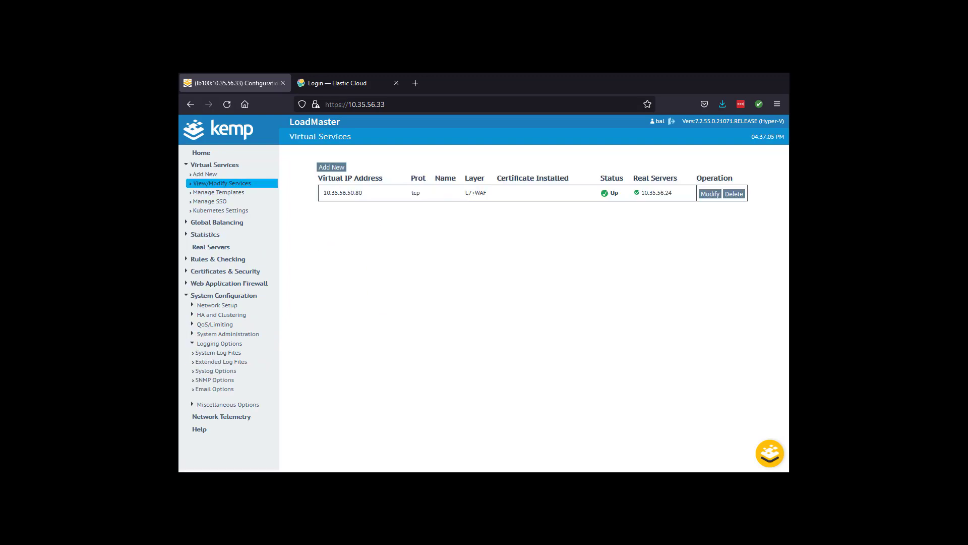
left_click(709, 194)
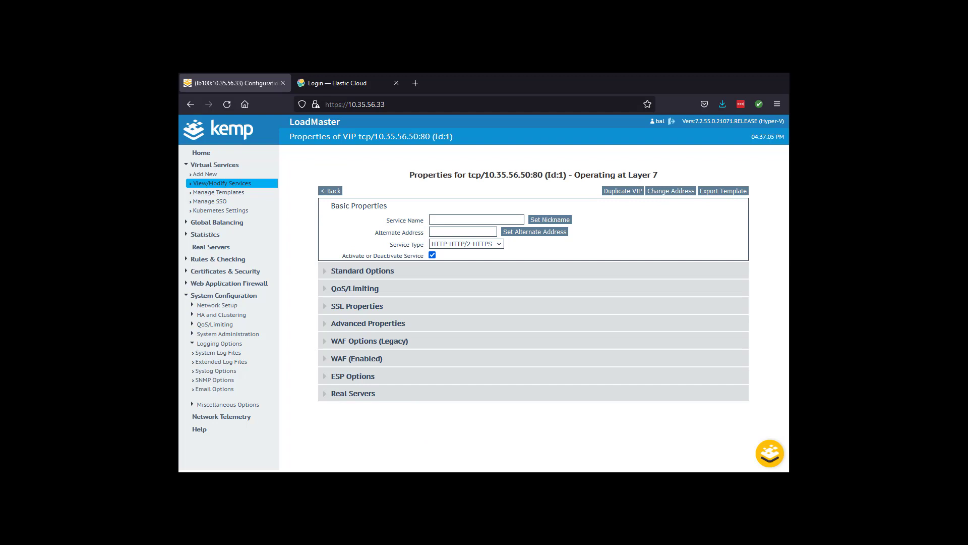
left_click(356, 358)
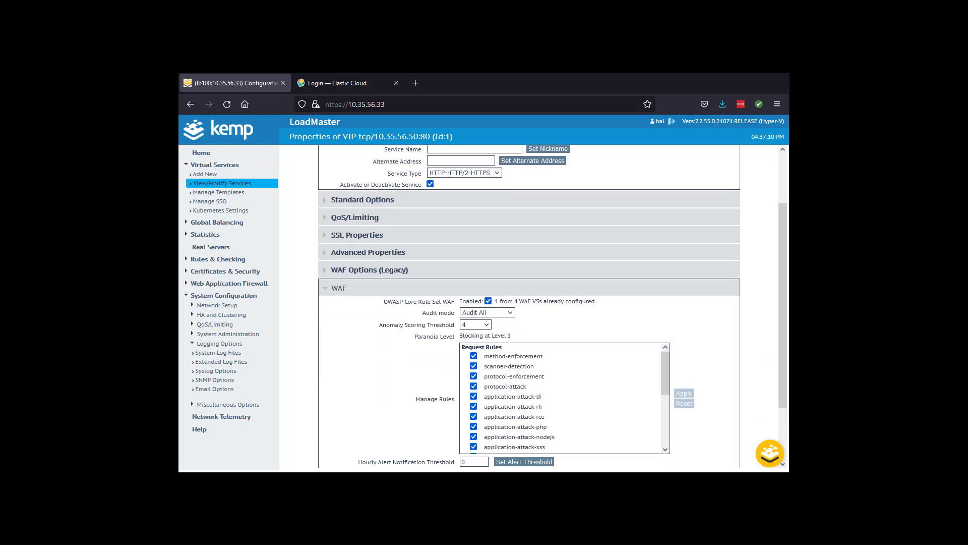
scroll("down", 3)
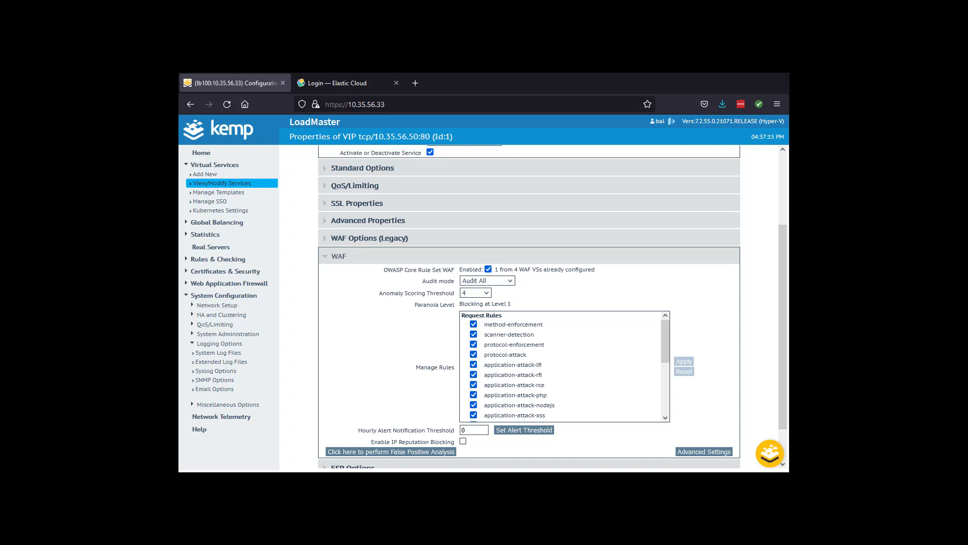
scroll("down", 3)
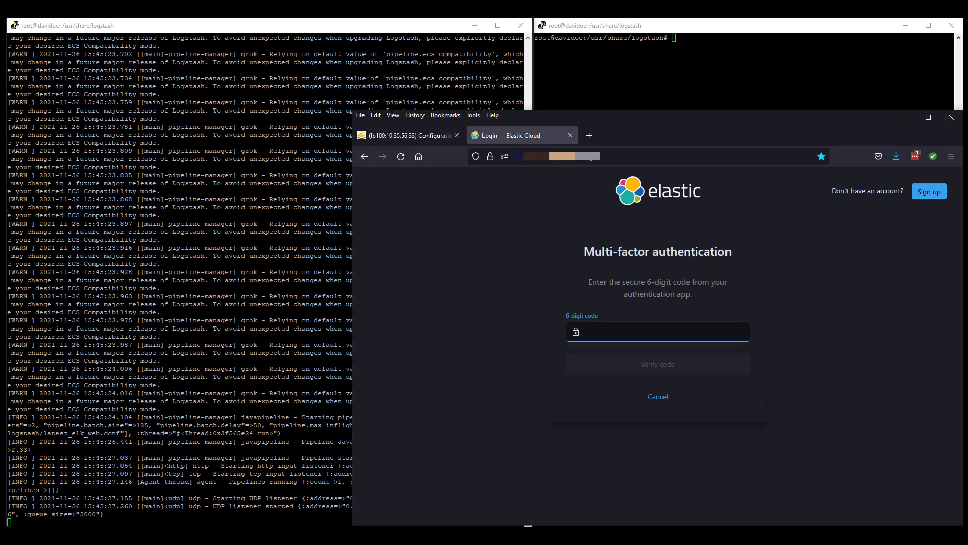
Verify the MFA code and go to Kibana's Discover view of the loadmaster data.
left_click(657, 363)
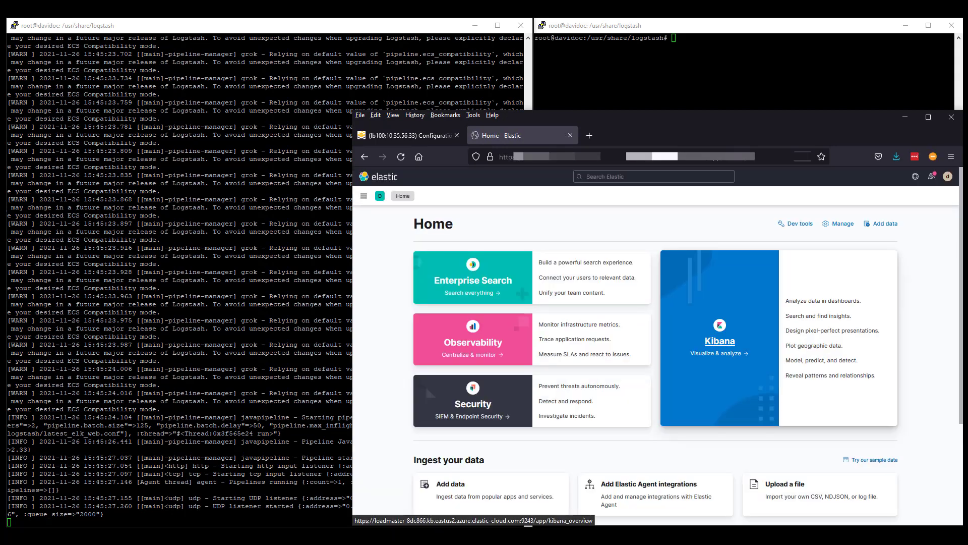
left_click(719, 340)
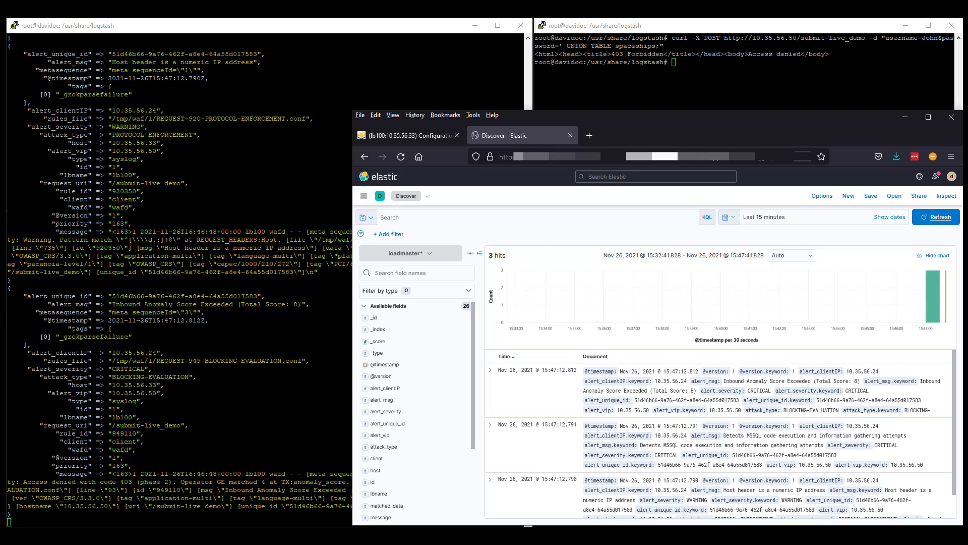
Inspect the expanded alert's parsed fields such as client IP, severity and rule id.
left_click(490, 370)
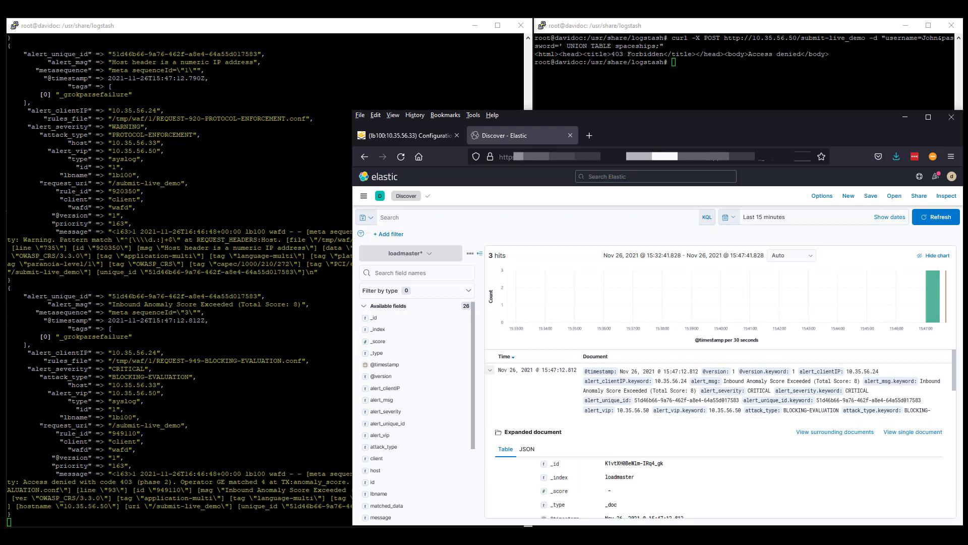
scroll("down", 3)
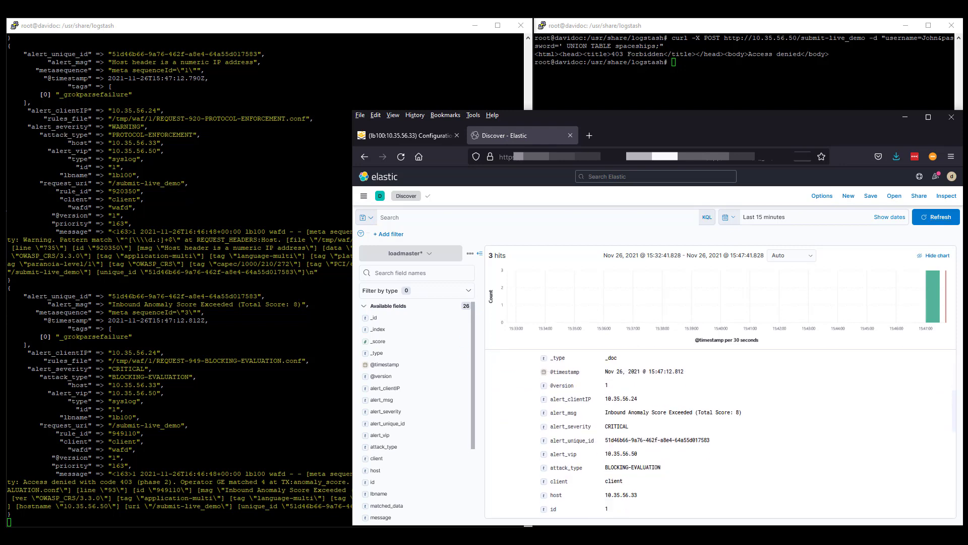
scroll("down", 3)
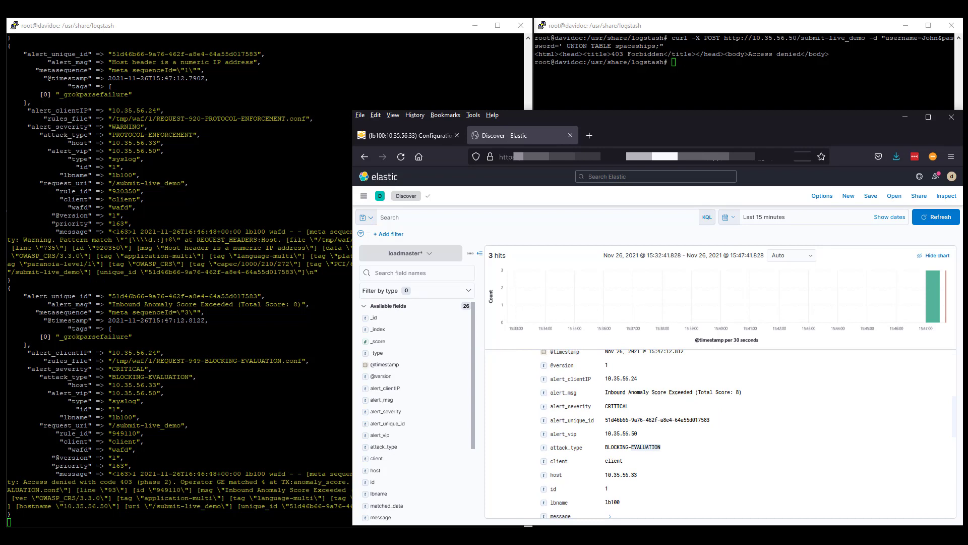
scroll("down", 3)
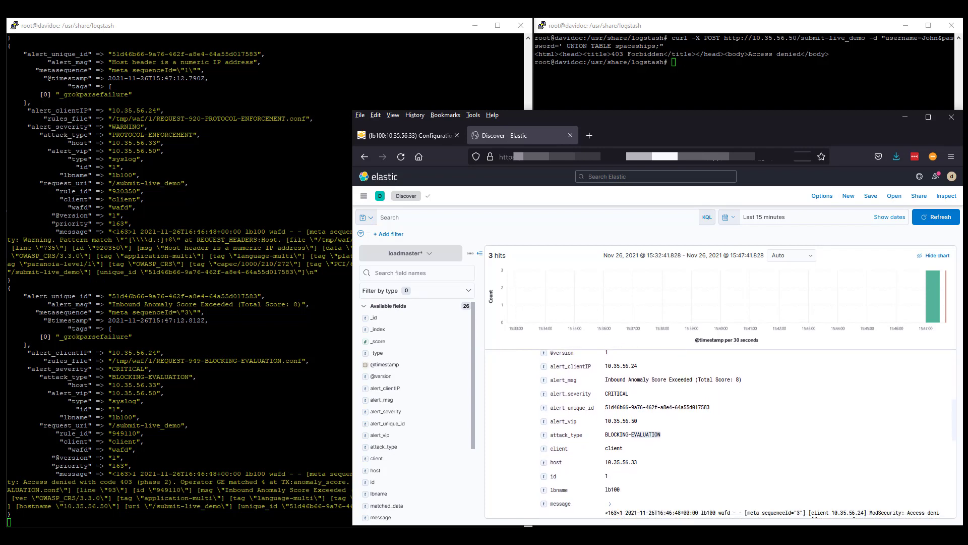
scroll("down", 3)
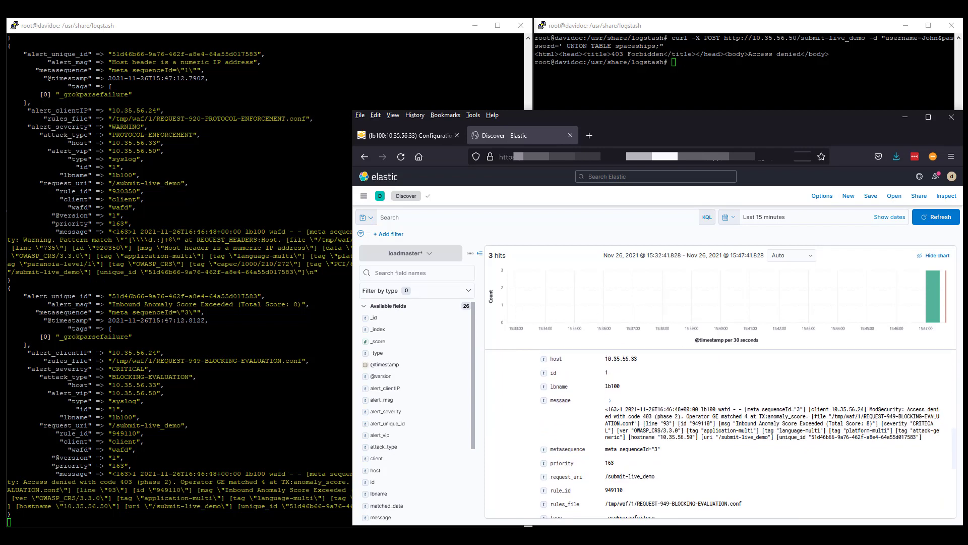
scroll("down", 3)
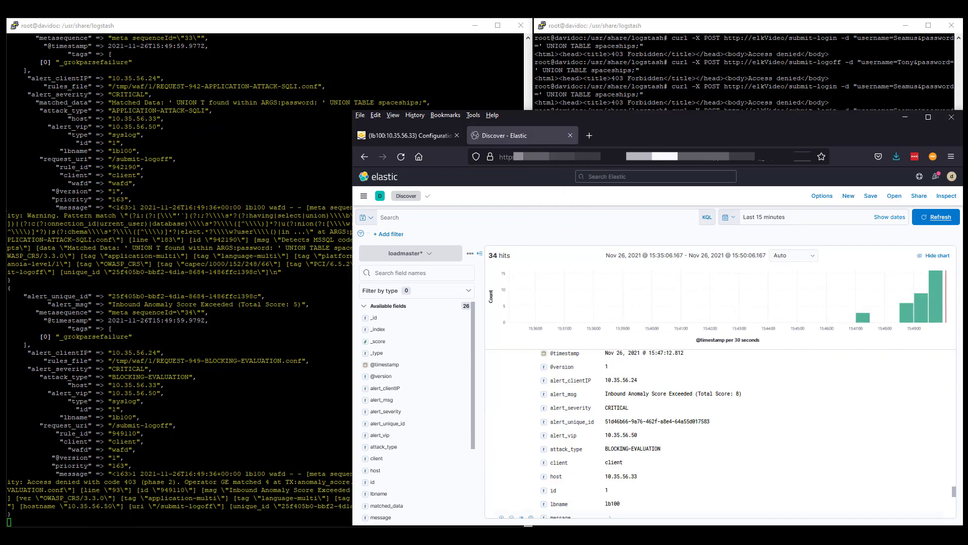
Refresh the Kemp WAF dashboard's alert table and pie charts, then begin a new Lens visualization.
left_click(364, 196)
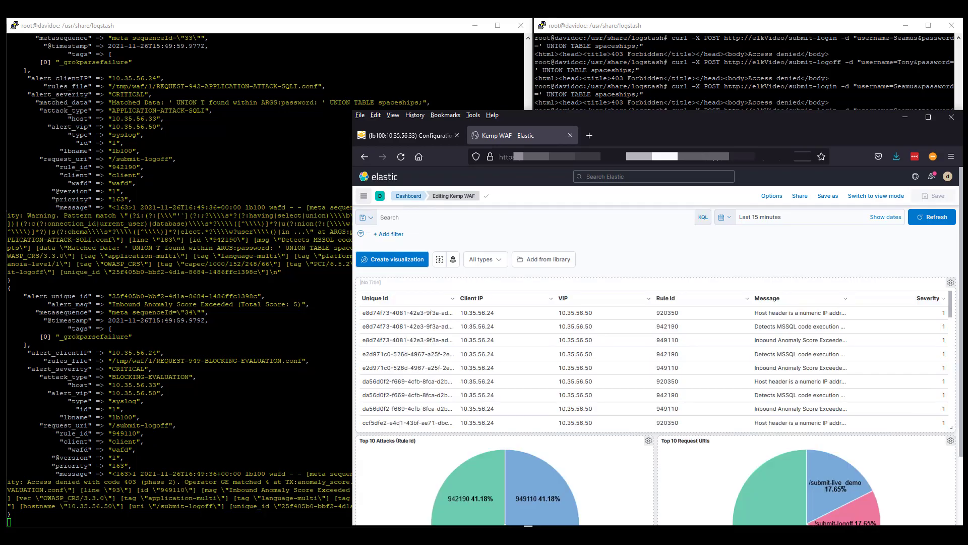
left_click(928, 117)
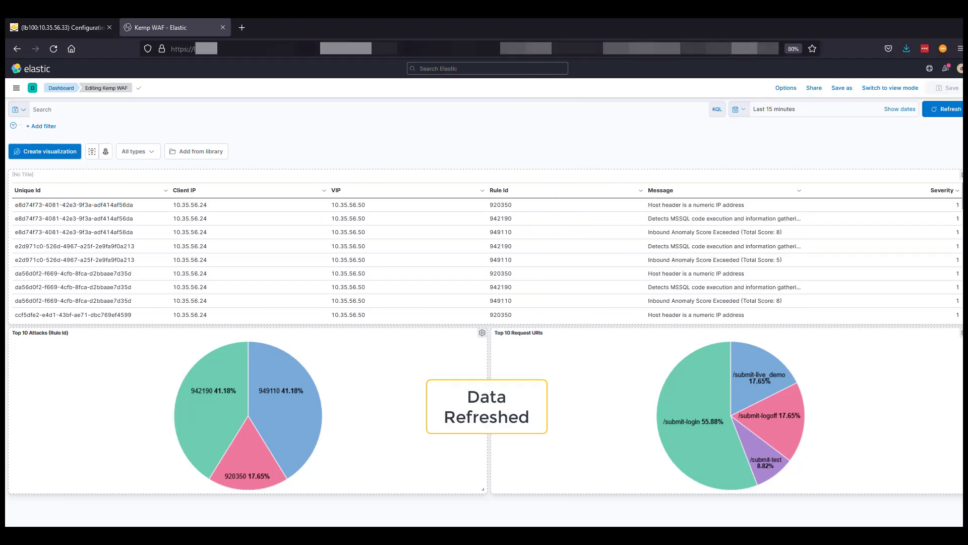
left_click(947, 109)
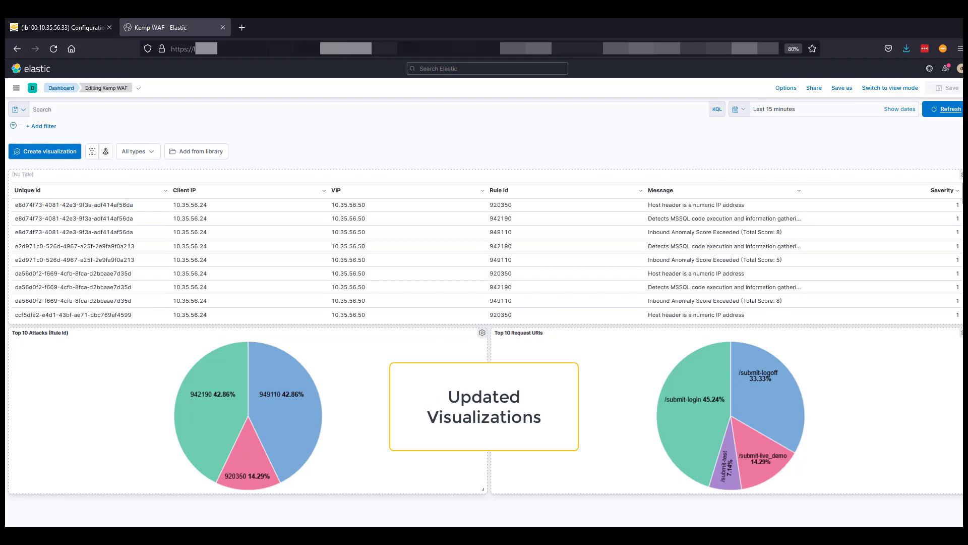
left_click(44, 151)
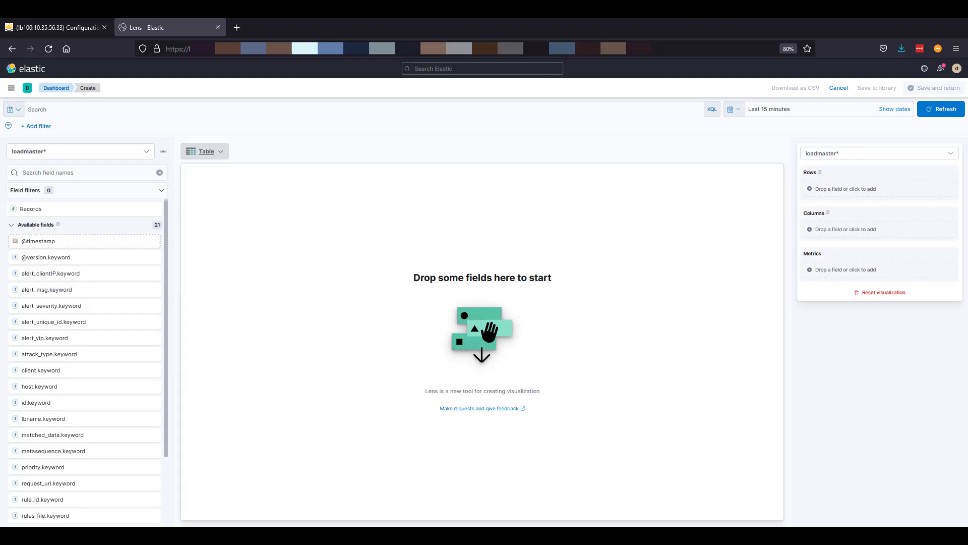
Build a table of top alert_clientIP.keyword values with Count of records and return it to the dashboard.
left_click(51, 273)
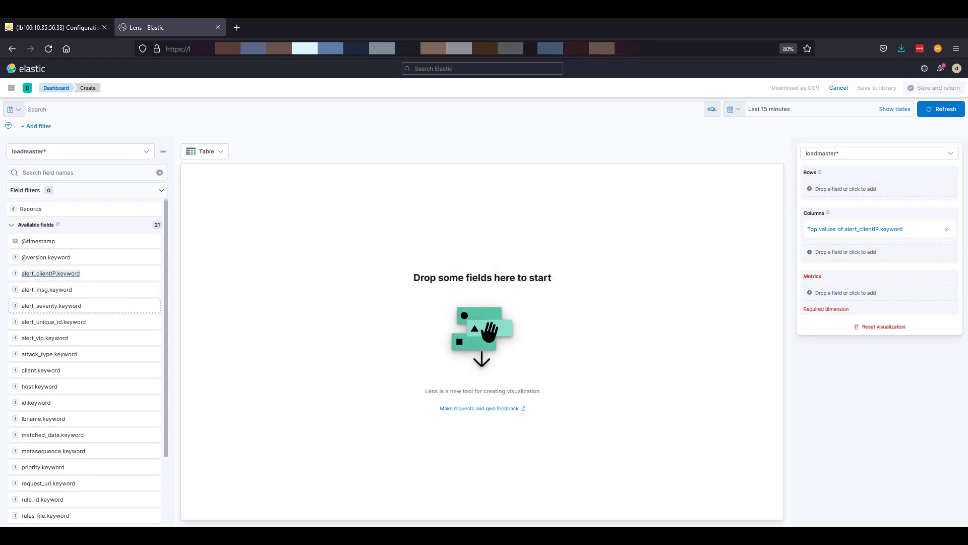
left_click(845, 188)
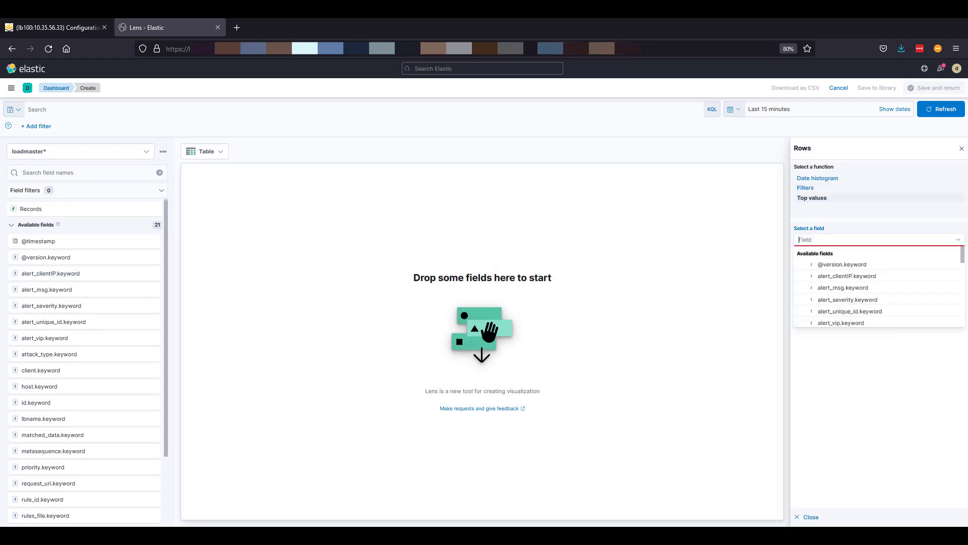
left_click(846, 276)
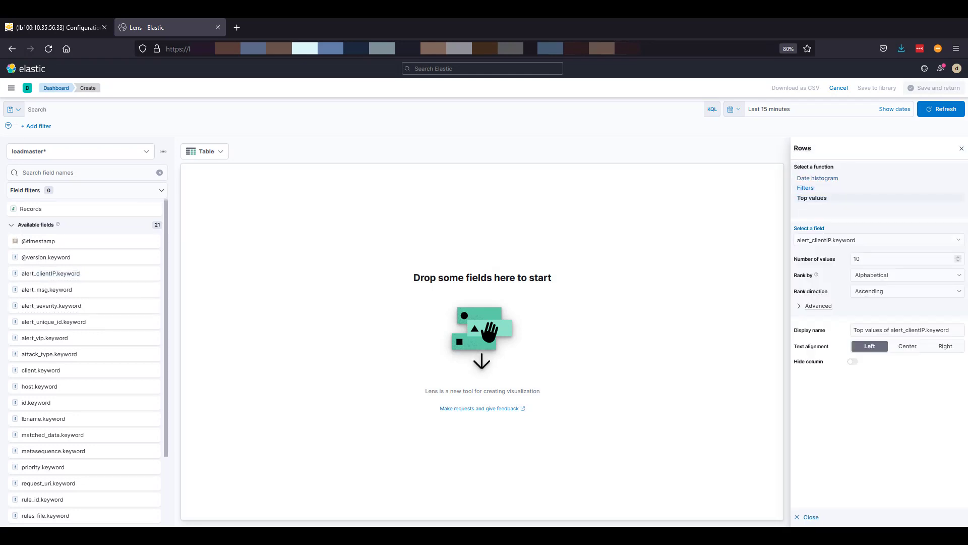
left_click(809, 517)
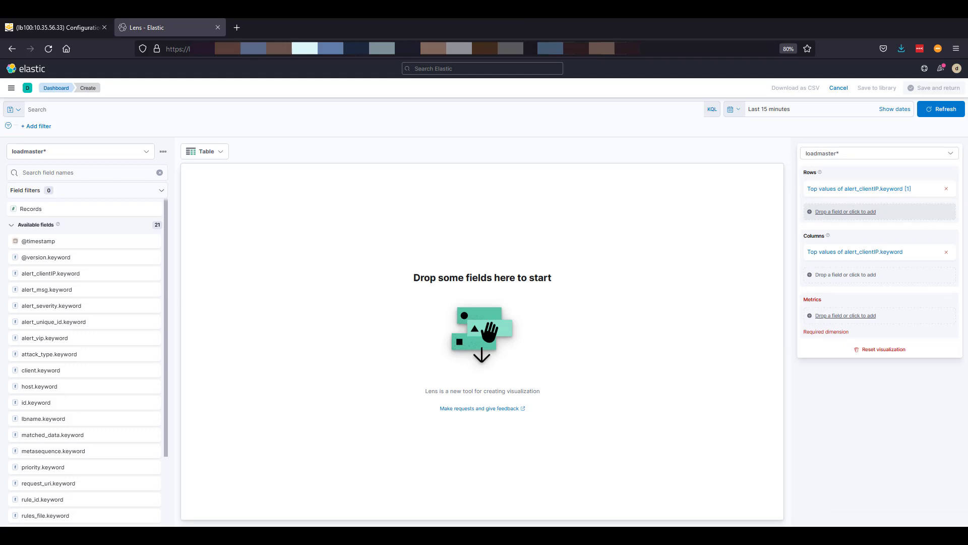
left_click(844, 315)
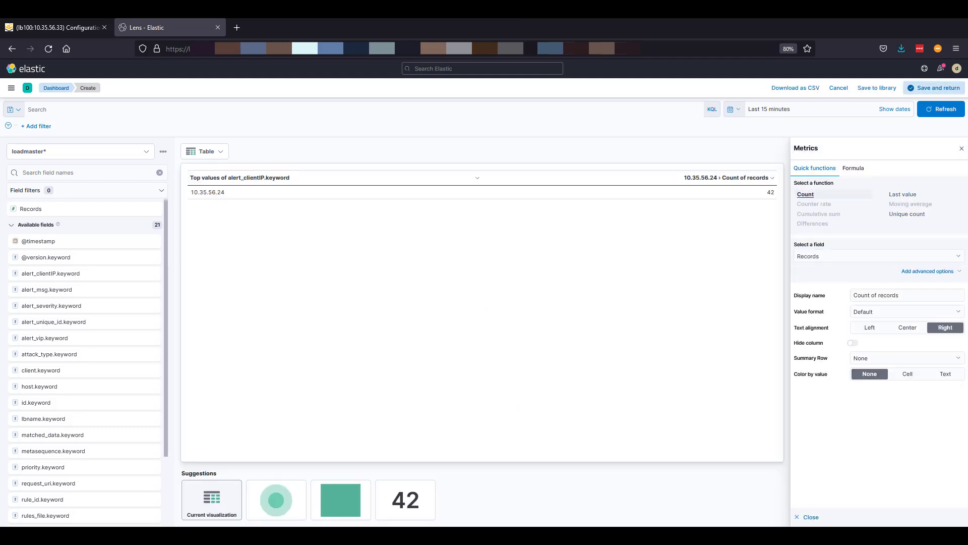
left_click(937, 87)
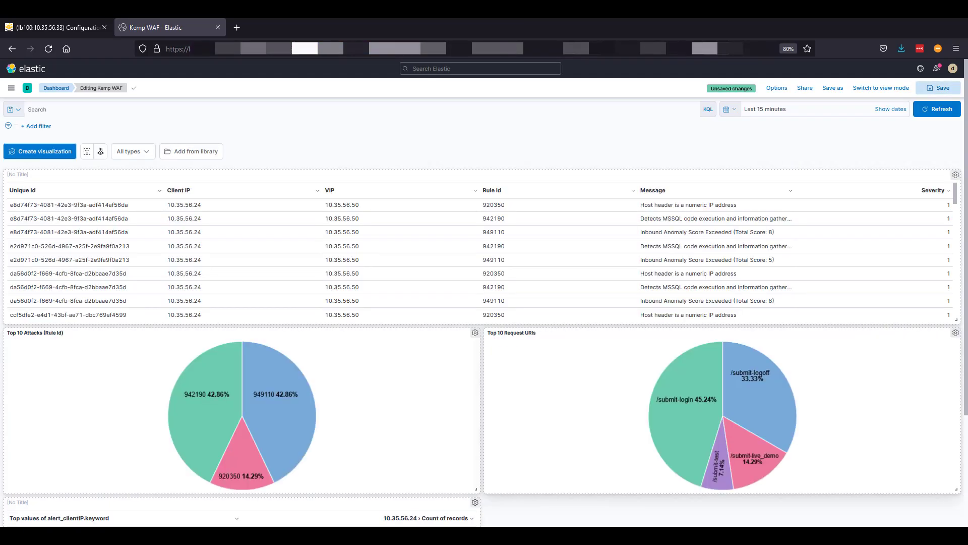
Rerun the curl SQL-injection test and watch the client IP table reach 45 records.
scroll("down", 3)
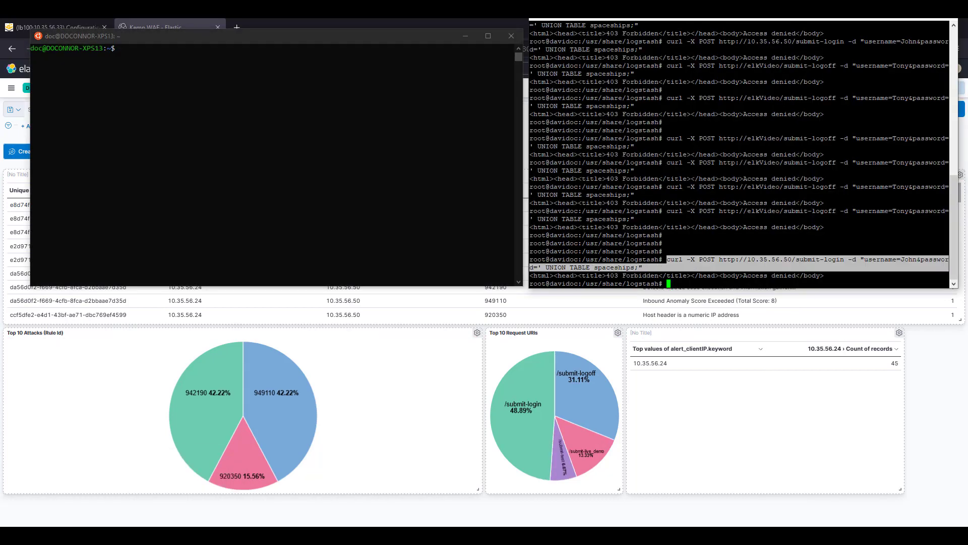
key("Return")
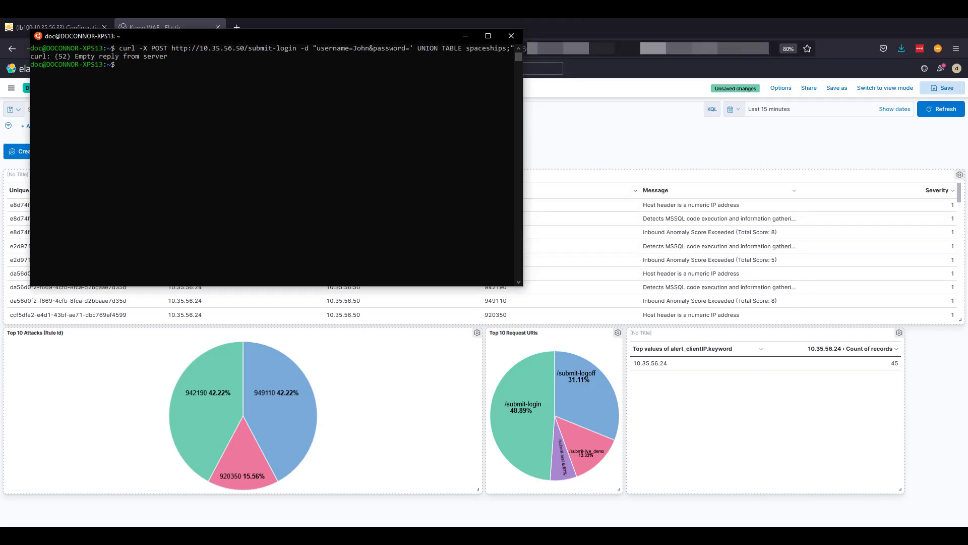
left_click(510, 36)
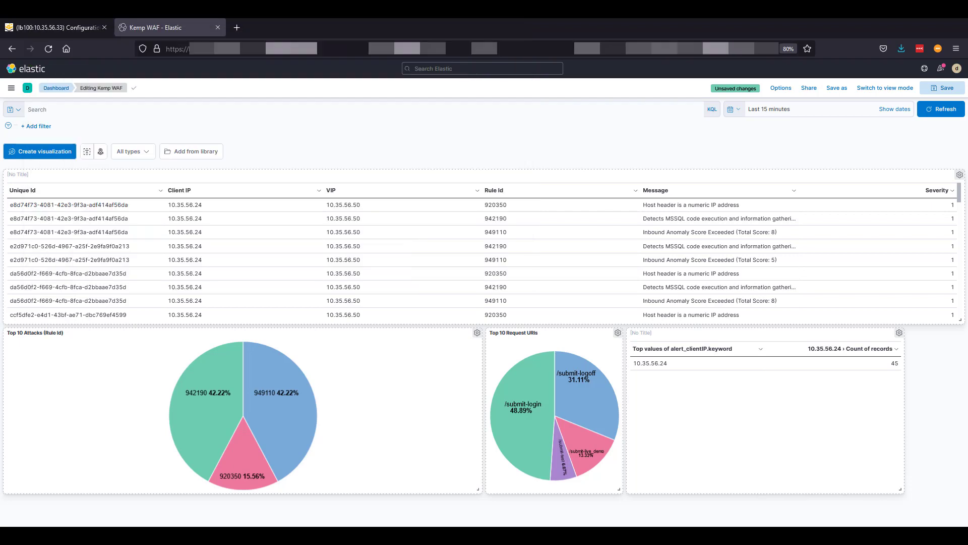